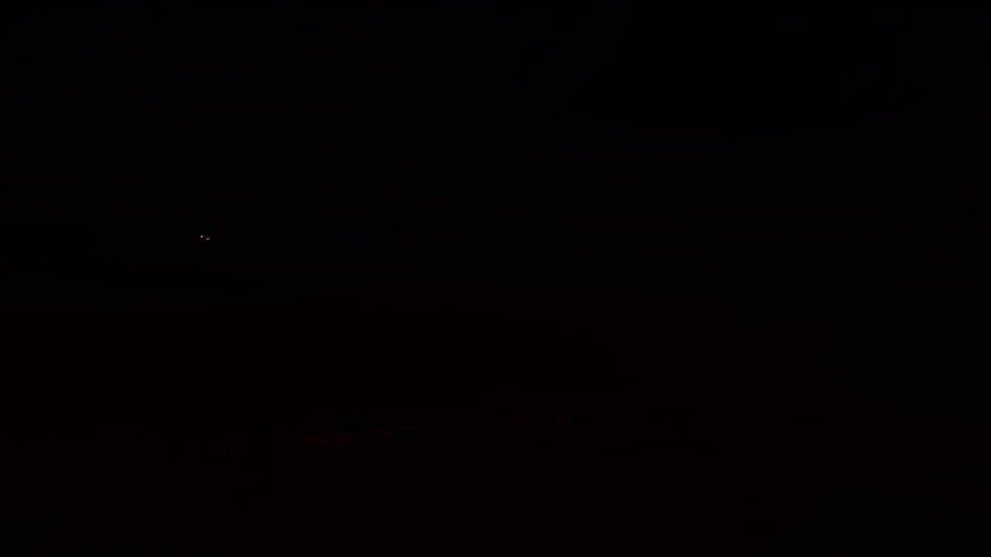
mouse_move(218, 195)
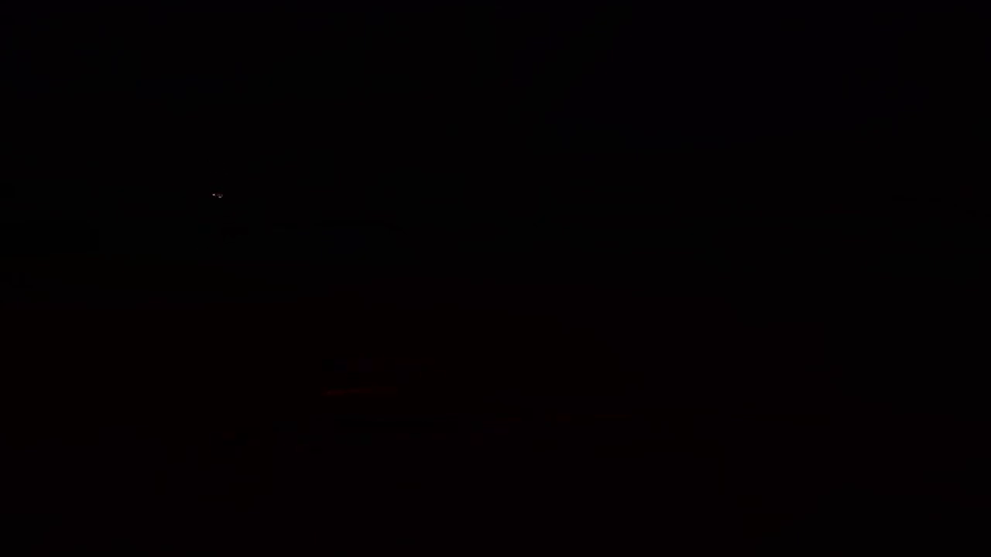